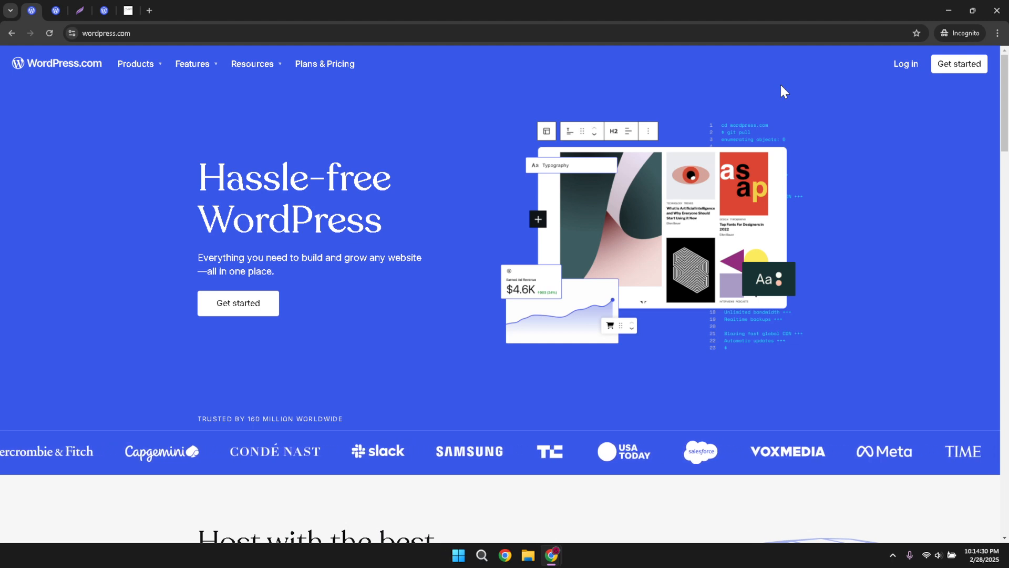
# Sign in with Google to reach the HEC | Media site's My Home dashboard
pyautogui.click(905, 64)
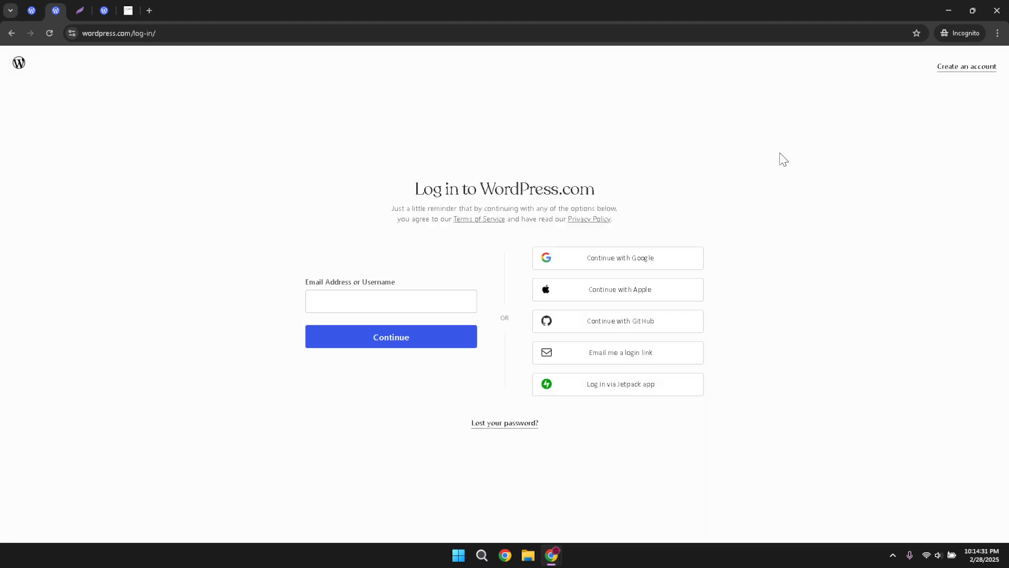
pyautogui.moveTo(616, 263)
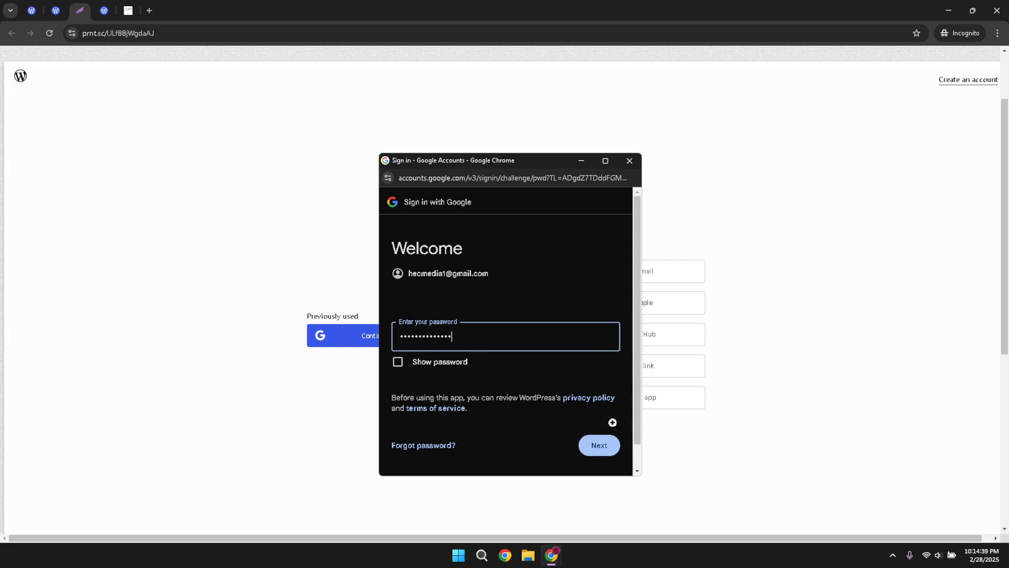
pyautogui.click(597, 445)
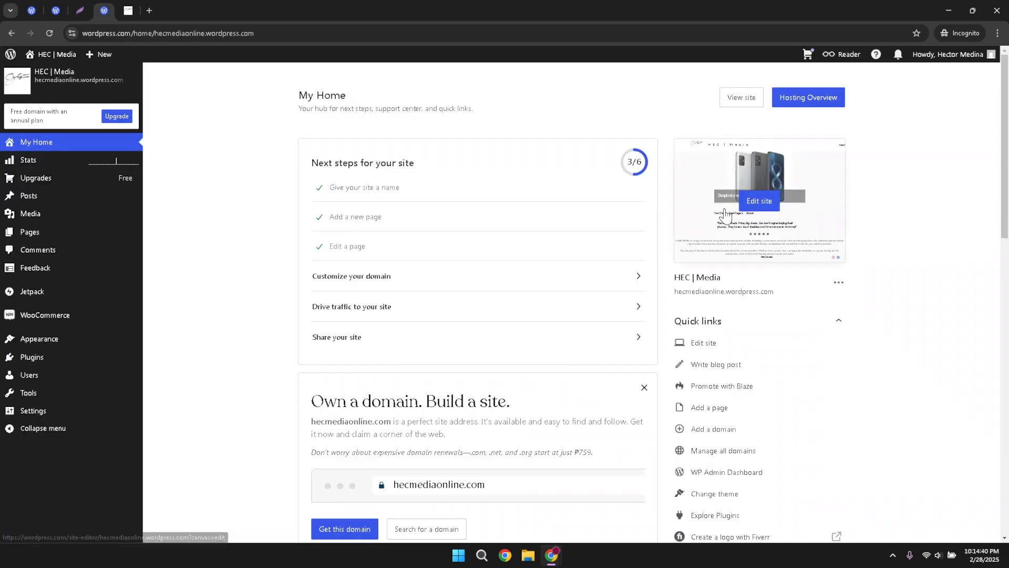
pyautogui.moveTo(701, 339)
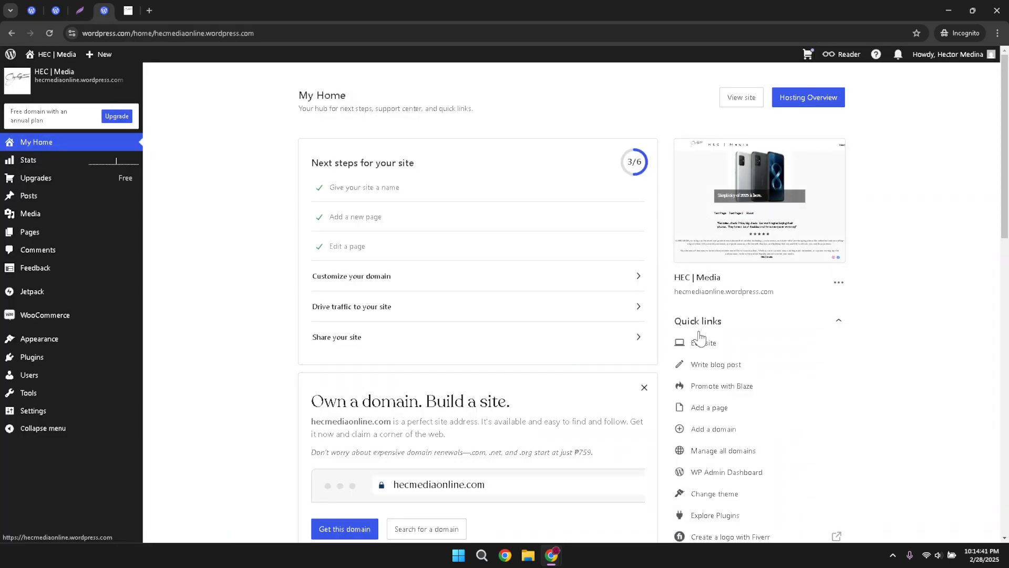
pyautogui.moveTo(703, 341)
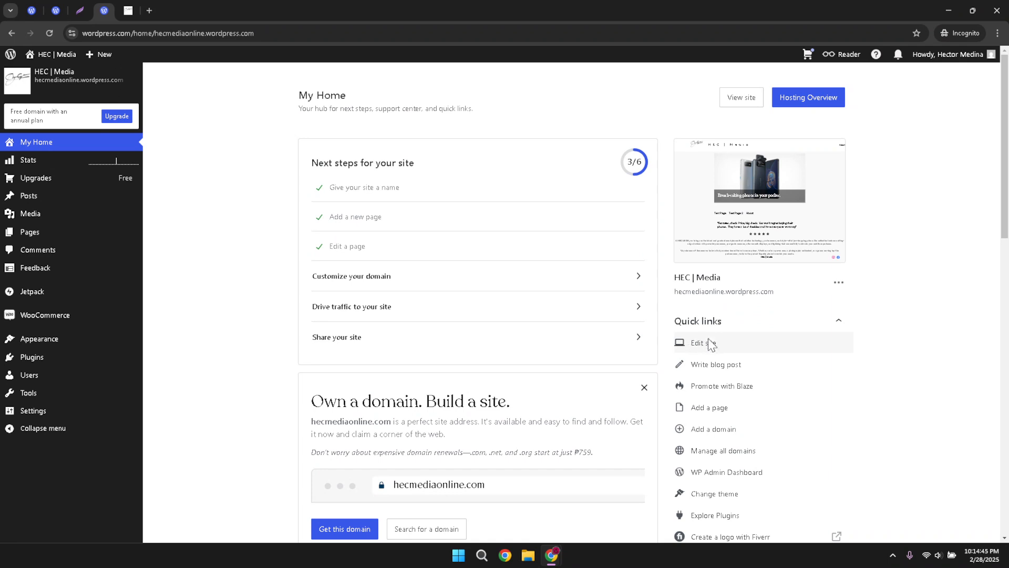
# Use the Edit site quick link to load the Blog Home template in the site editor
pyautogui.click(697, 343)
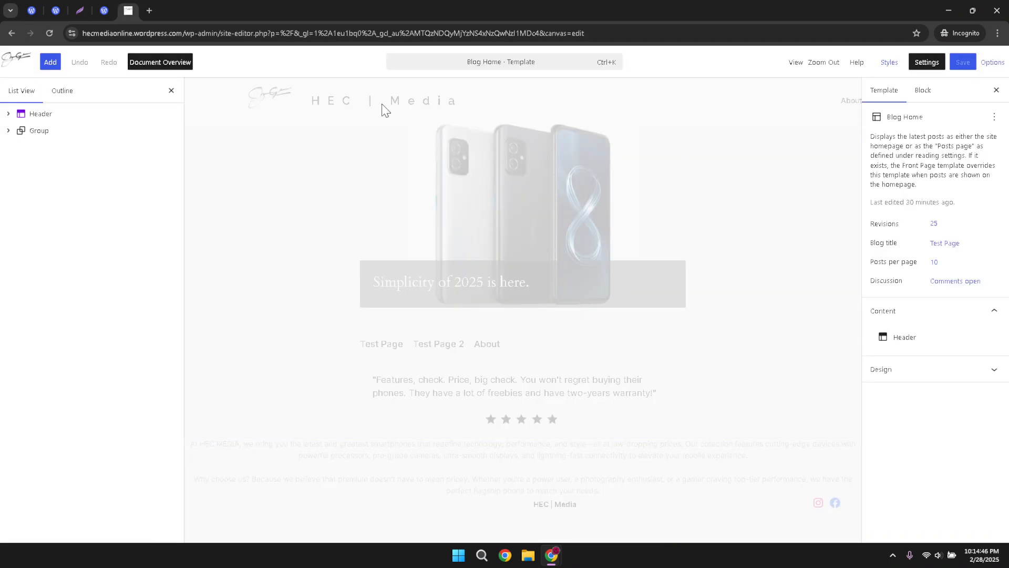
pyautogui.moveTo(67, 46)
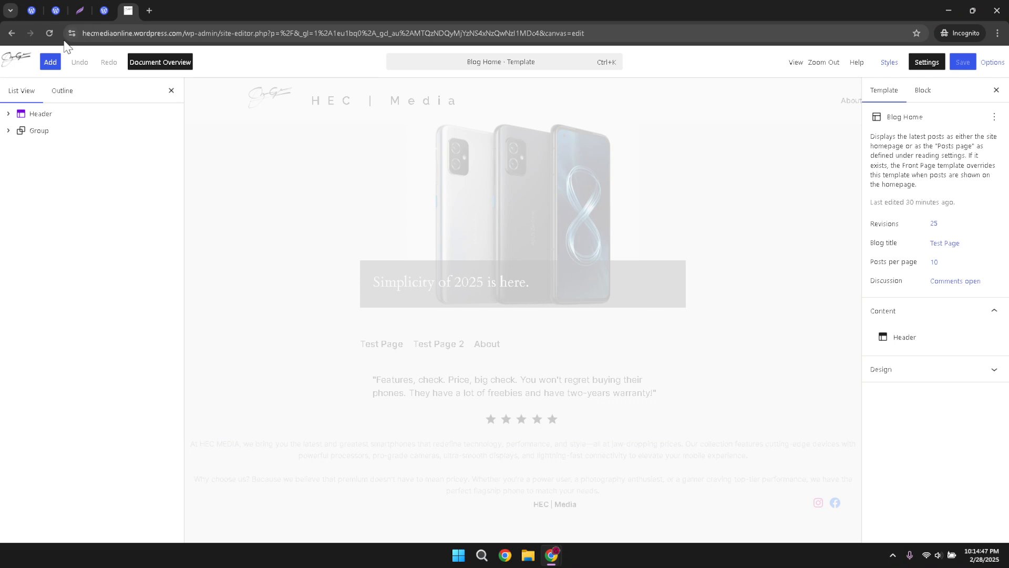
# Show the block inserter with its search field ready for a block name
pyautogui.click(49, 62)
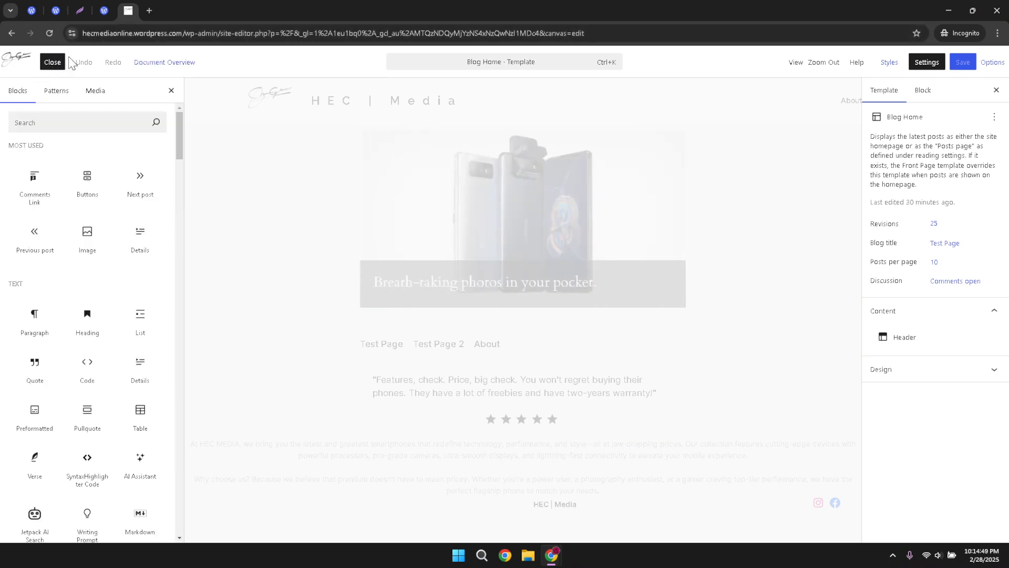
pyautogui.click(87, 122)
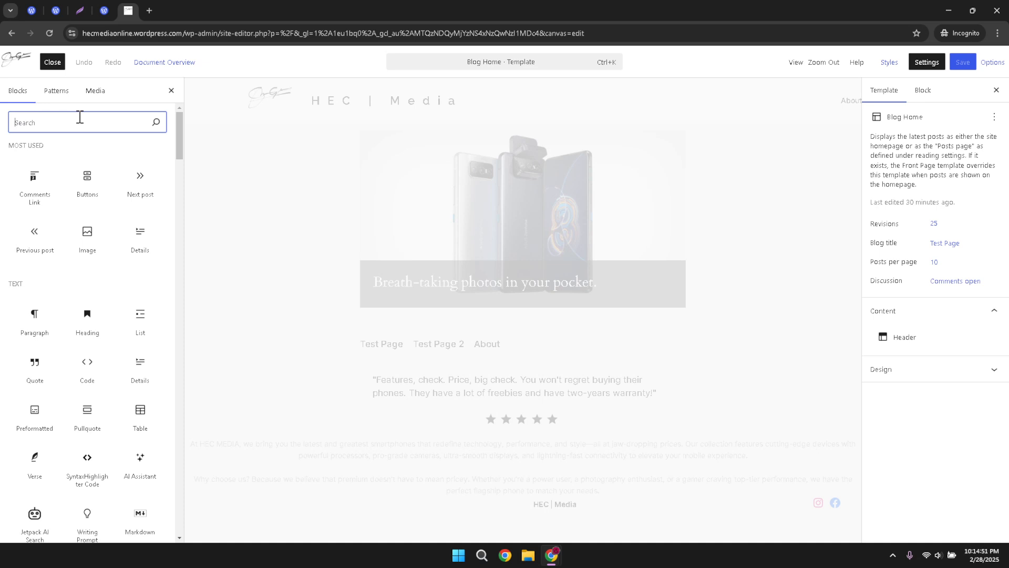
# Search the inserter for 'Cover' to surface the Cover block
pyautogui.write('Cover')
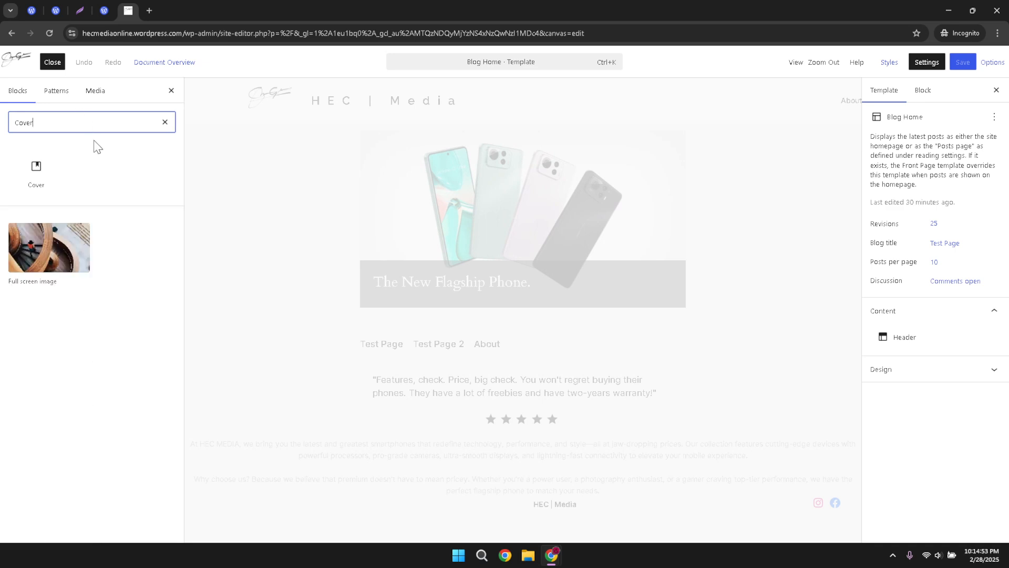
pyautogui.moveTo(105, 144)
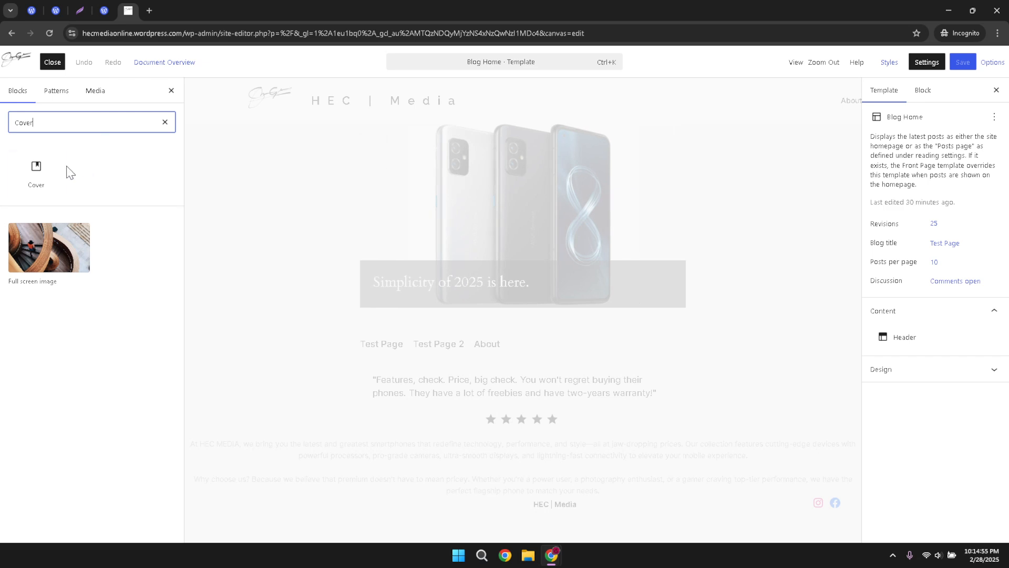
pyautogui.moveTo(36, 169)
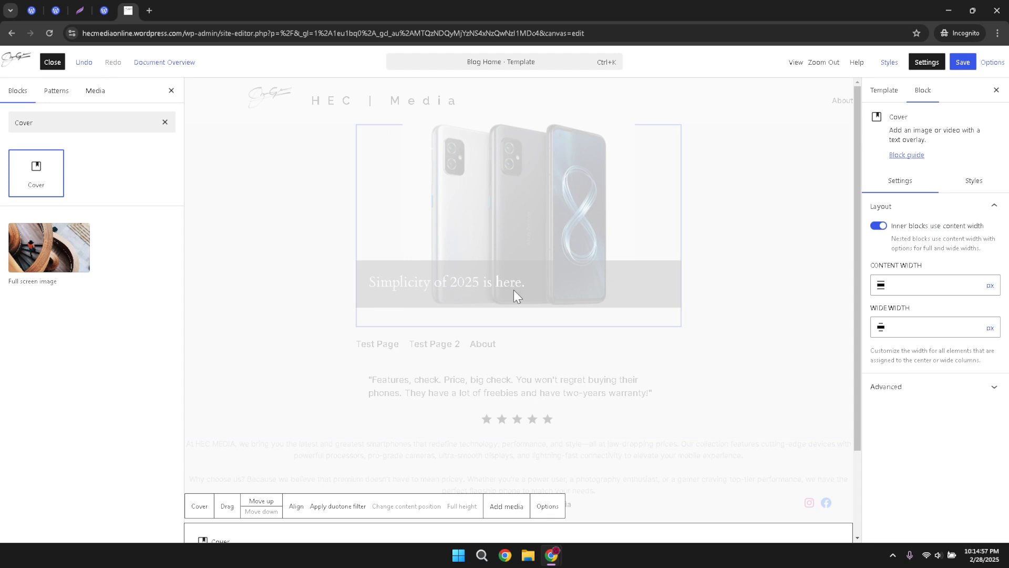
pyautogui.scroll(-3)
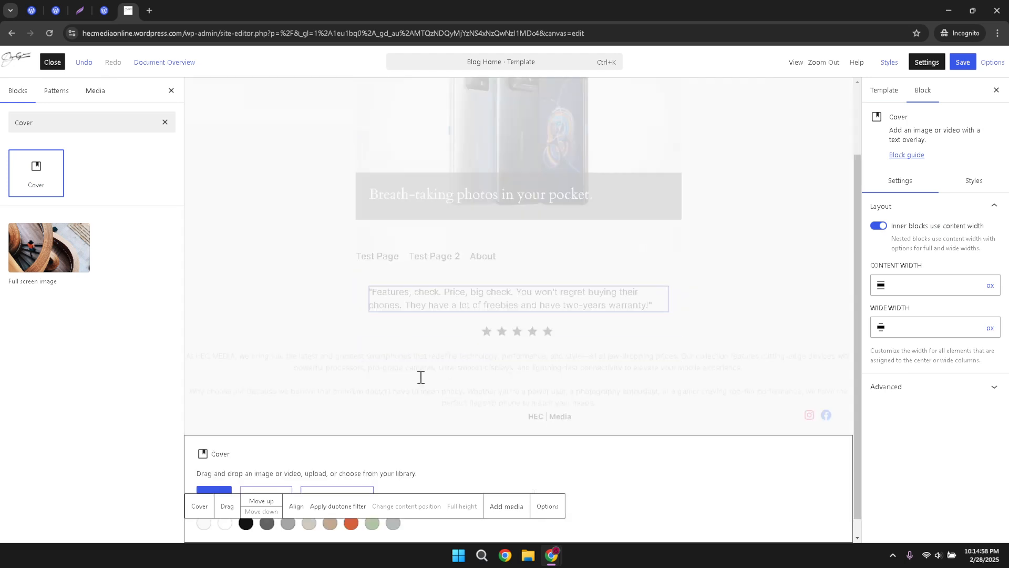
pyautogui.scroll(-3)
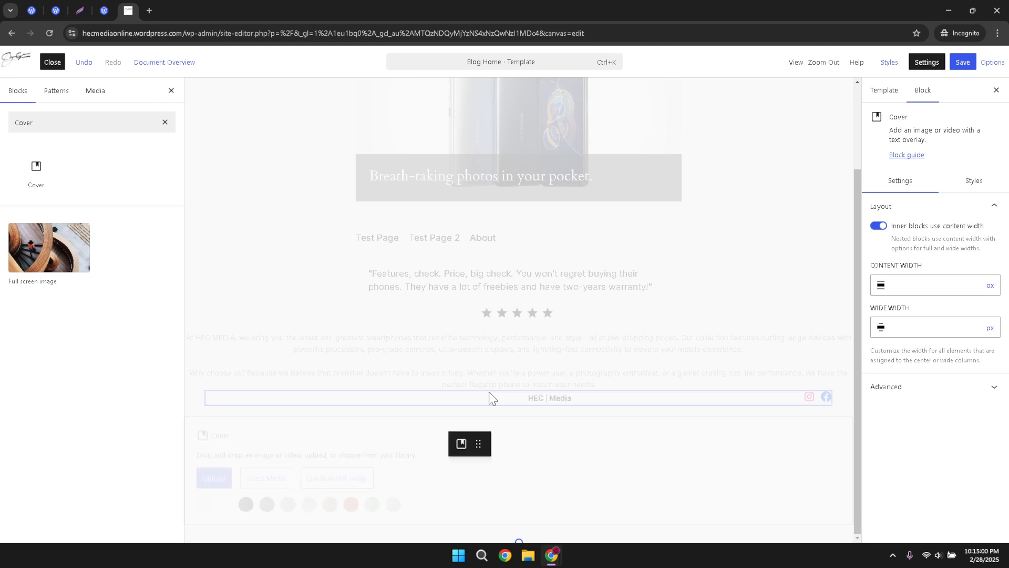
pyautogui.scroll(3)
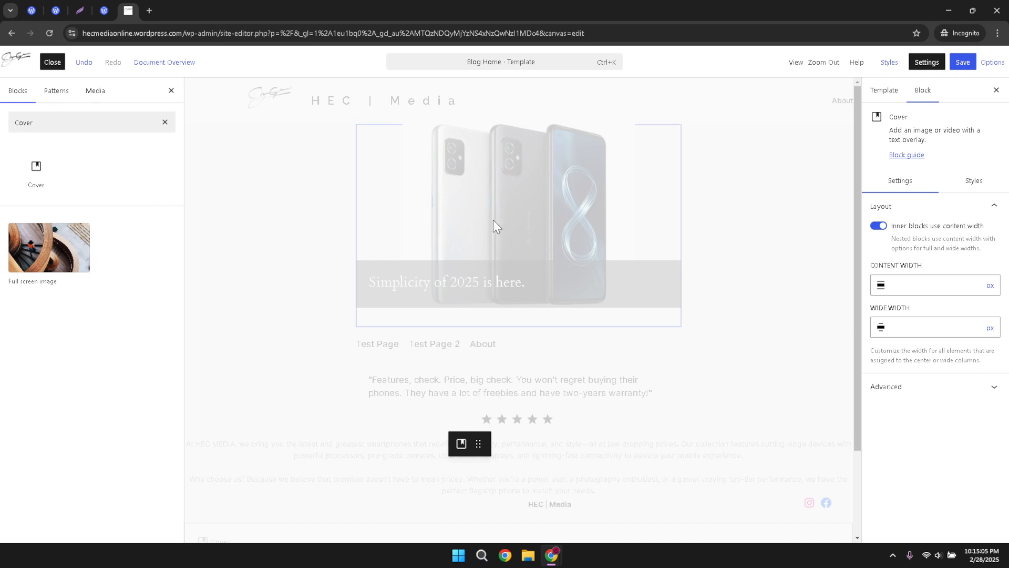
pyautogui.scroll(-3)
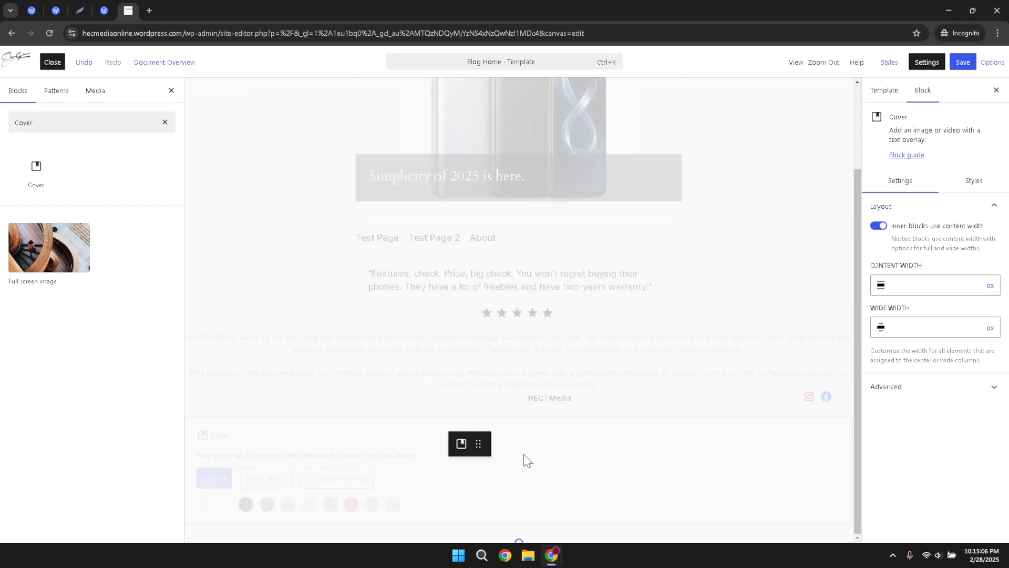
pyautogui.click(509, 280)
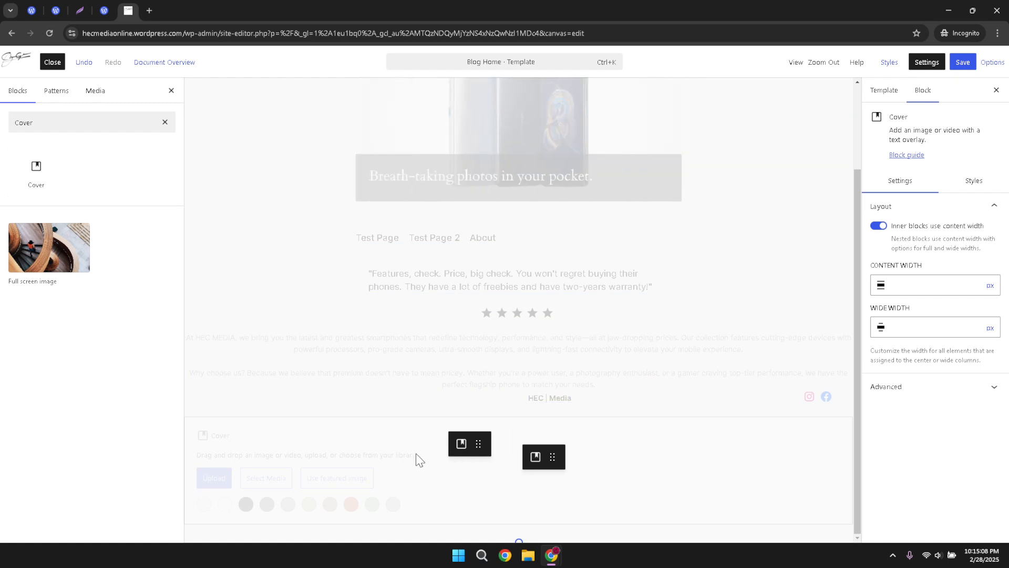
pyautogui.moveTo(223, 457)
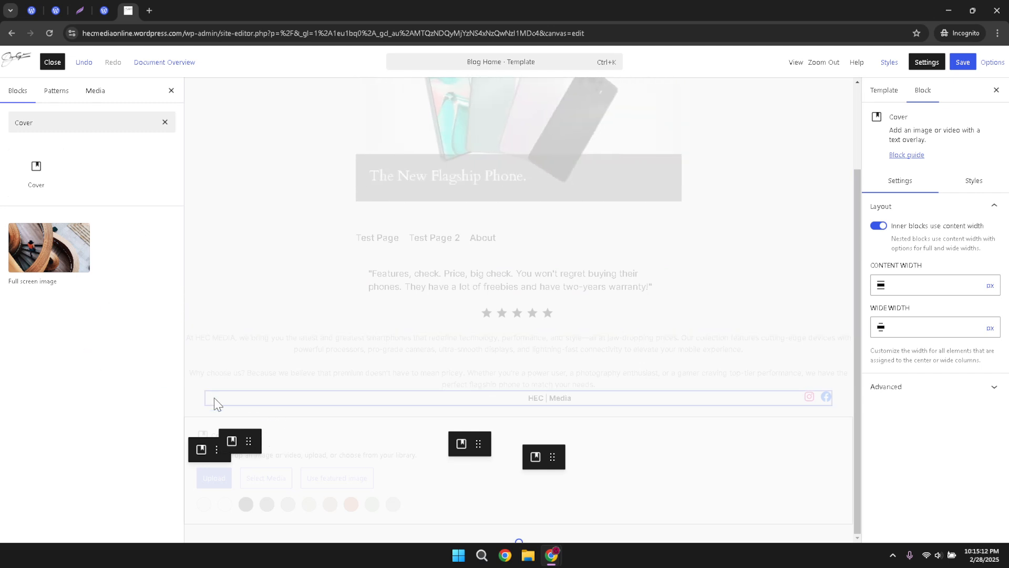
pyautogui.moveTo(255, 437)
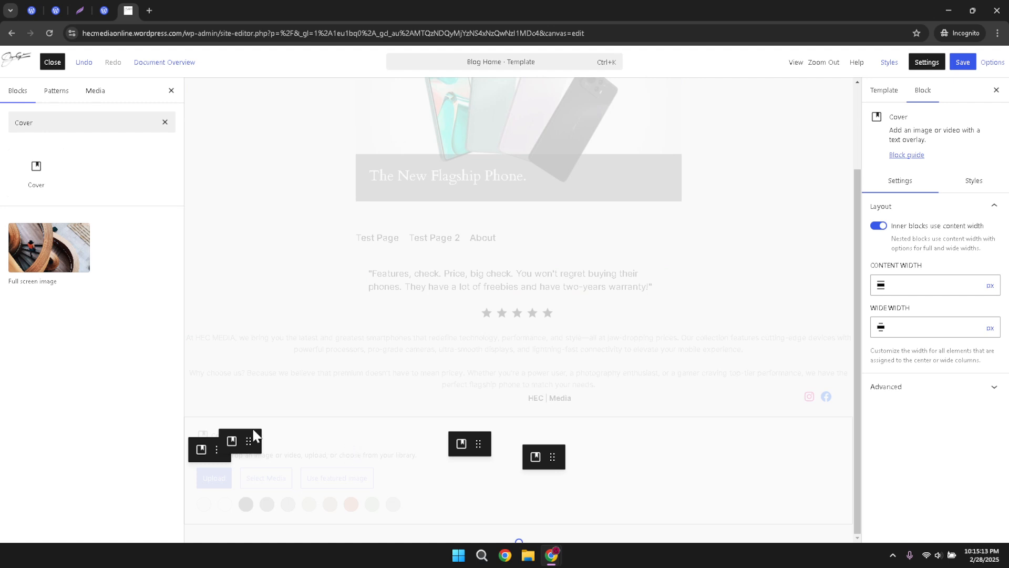